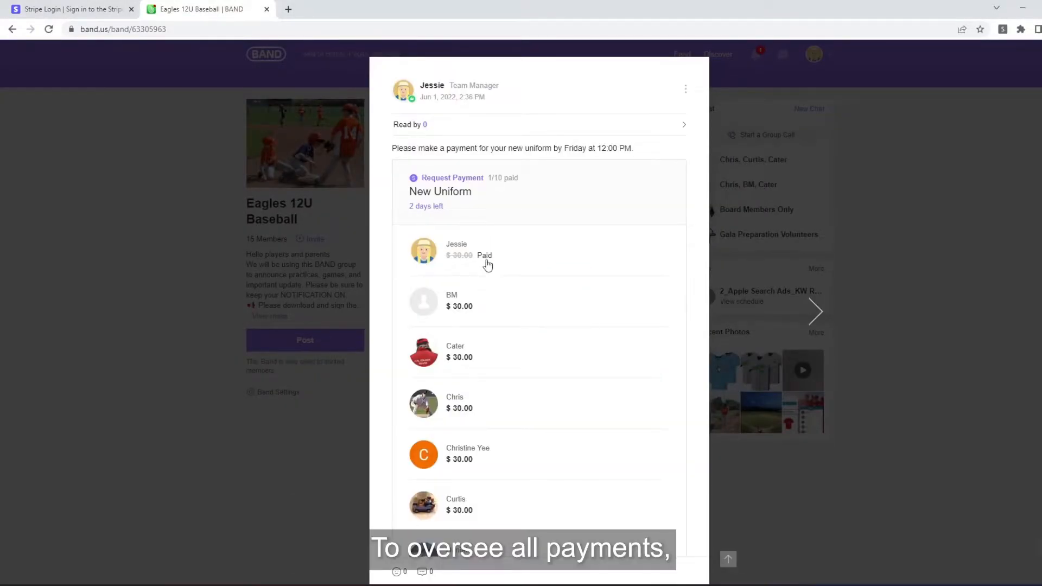
Step: Leave the BAND New Uniform payment request and open a blank browser tab
{"action": "left_click", "coordinate": [423, 9]}
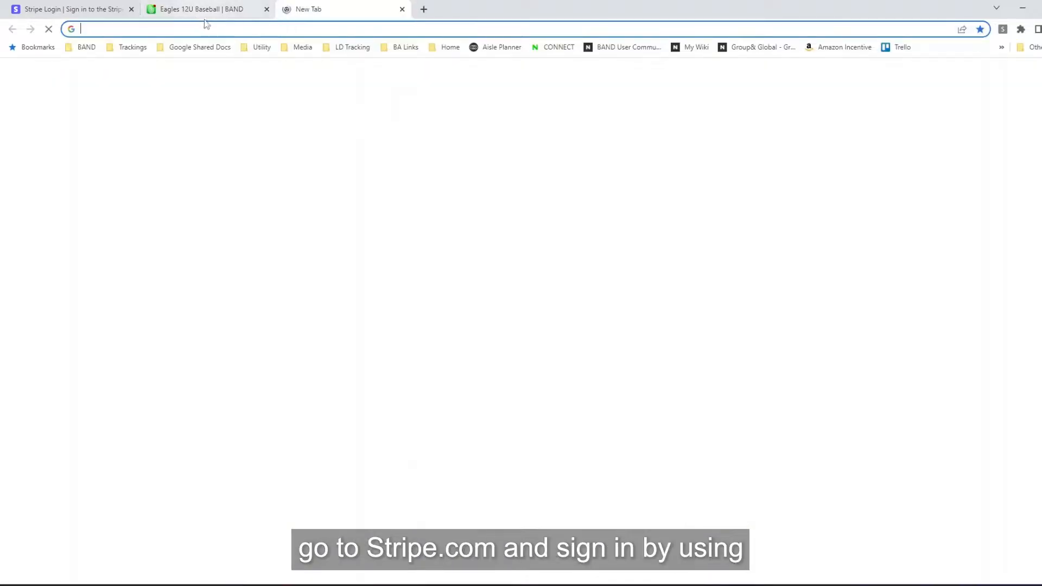
Step: Load stripe.com and sign in to the Eagles 12U Stripe account
{"action": "type", "text": "stripe.com"}
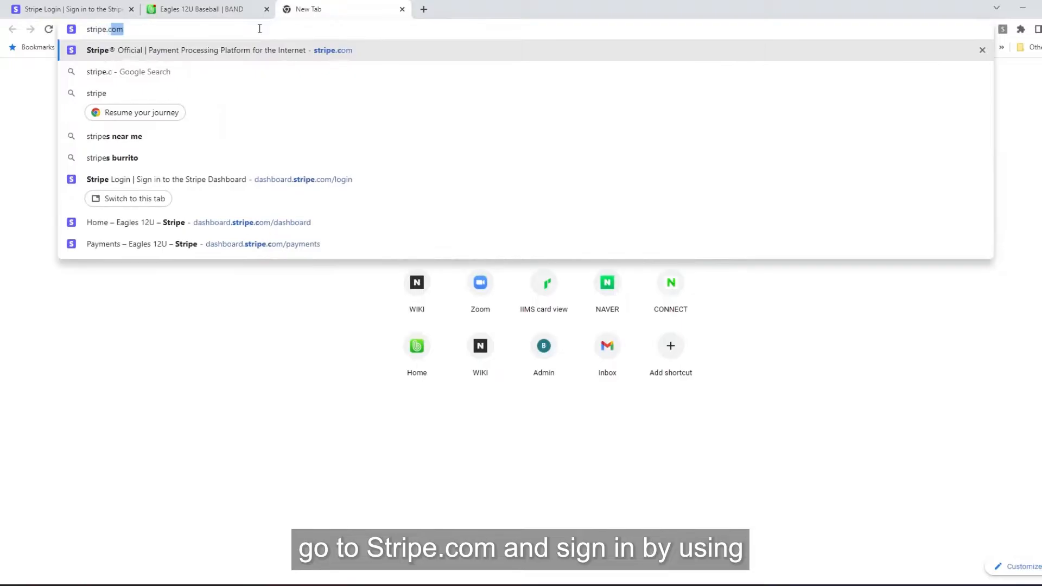
{"action": "key", "text": "Enter"}
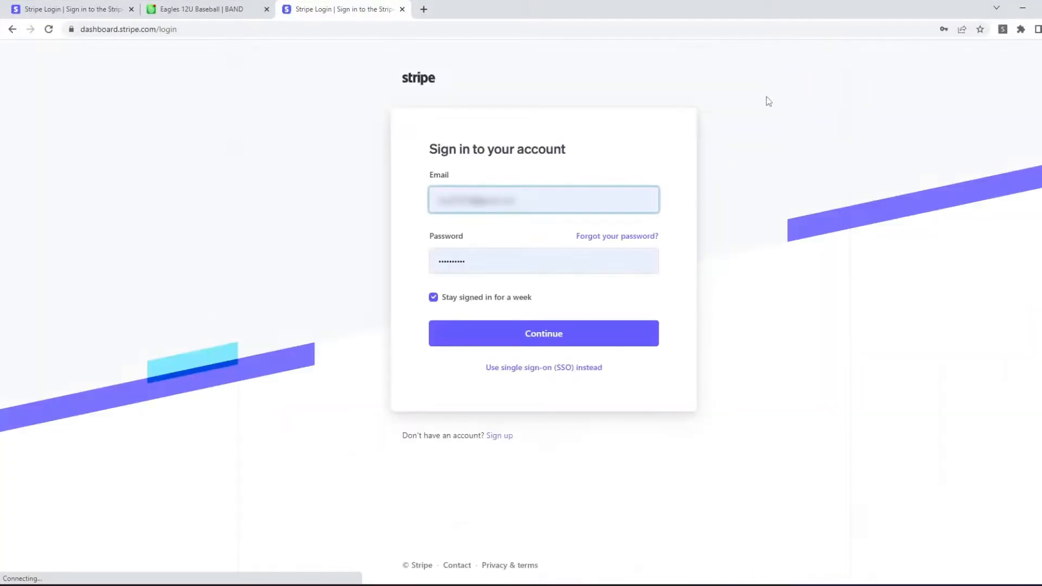
{"action": "left_click", "coordinate": [543, 333]}
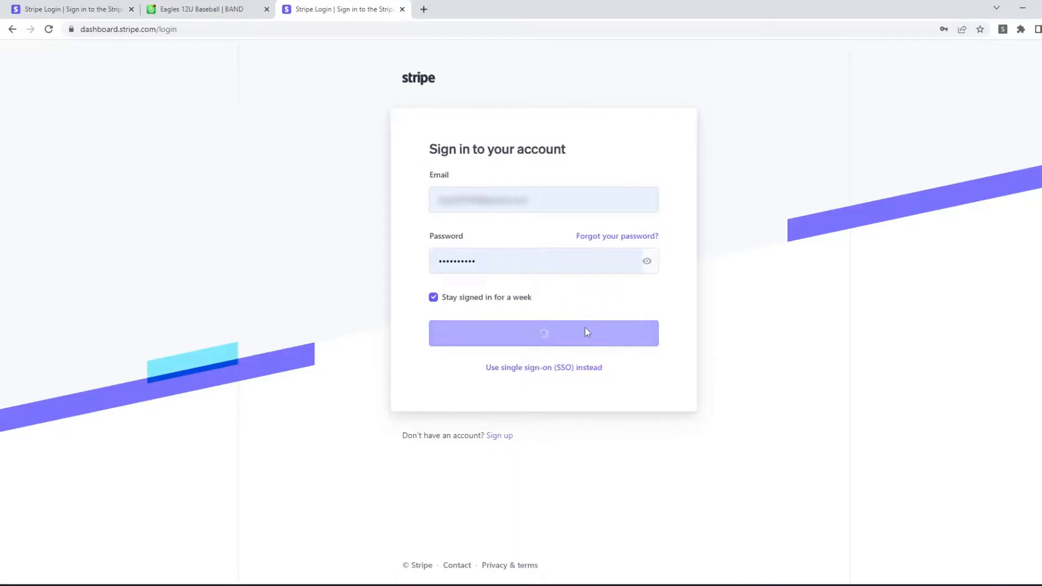
{"action": "left_click", "coordinate": [543, 332]}
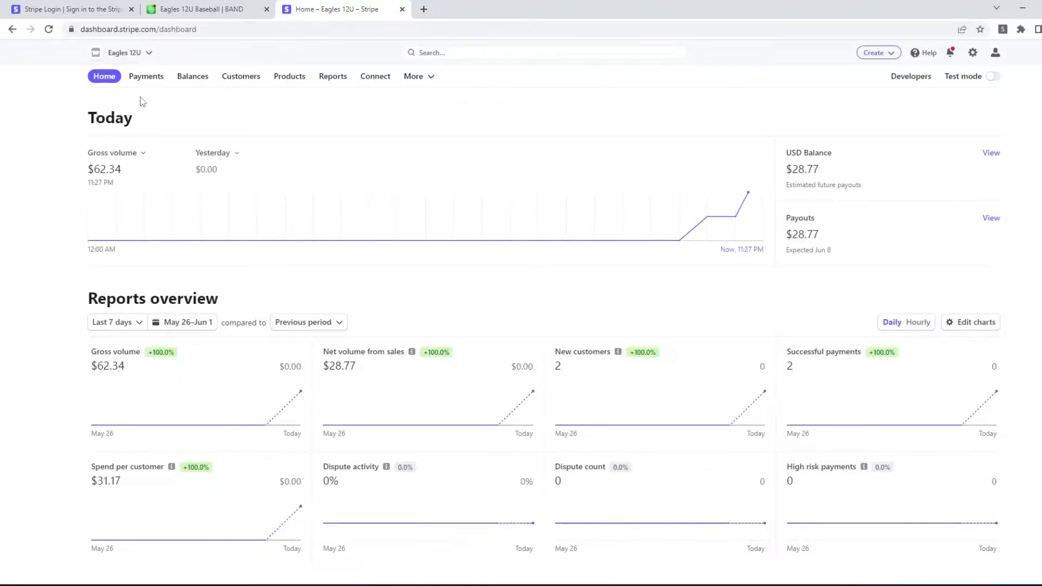
Step: Change the account name from Eagles 12U to Eagles 10U and save it
{"action": "left_click", "coordinate": [123, 53]}
{"action": "type", "text": "Eagles 10U"}
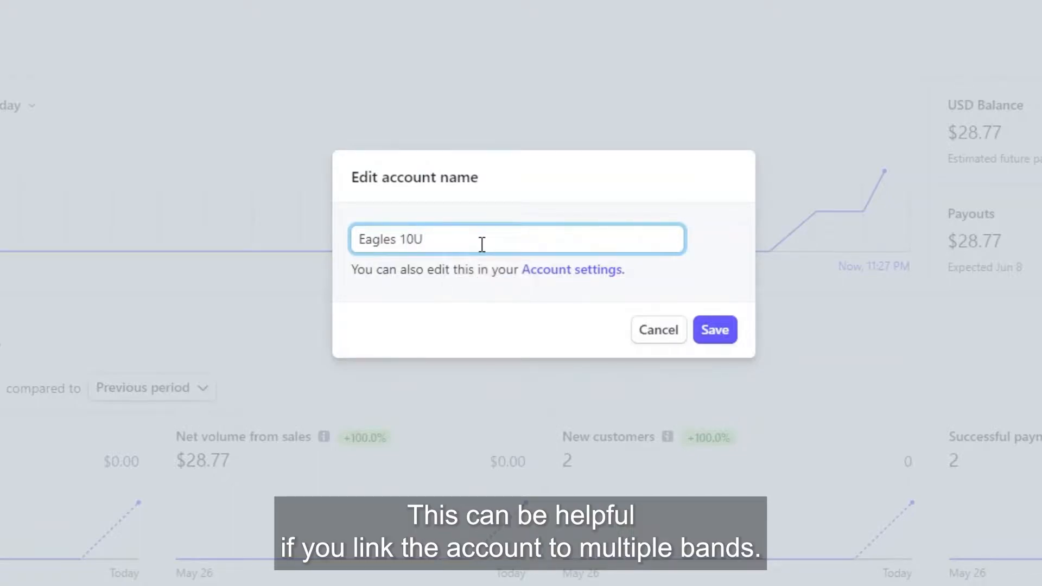
{"action": "left_click", "coordinate": [715, 330]}
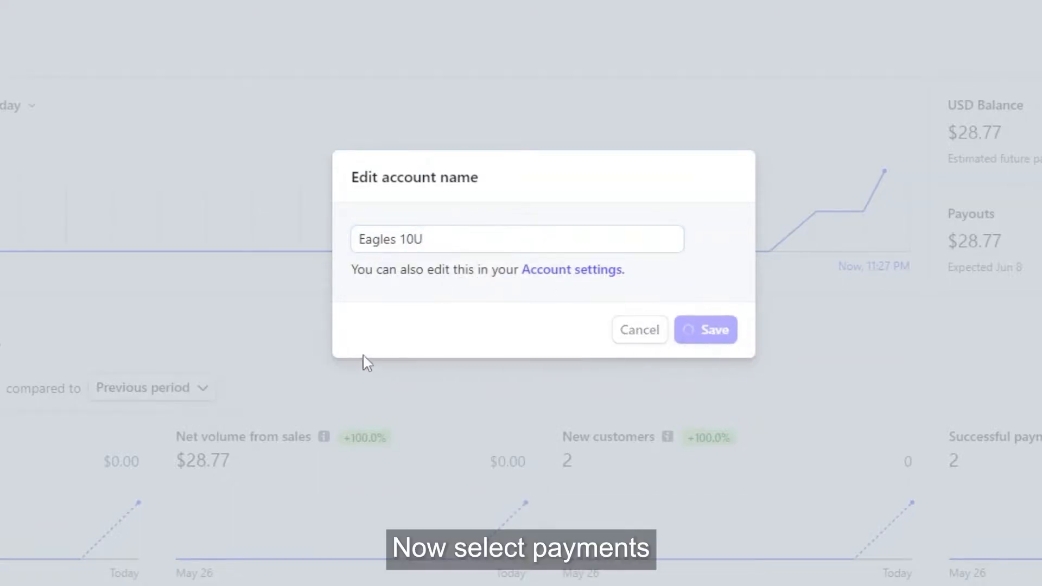
{"action": "left_click", "coordinate": [705, 330]}
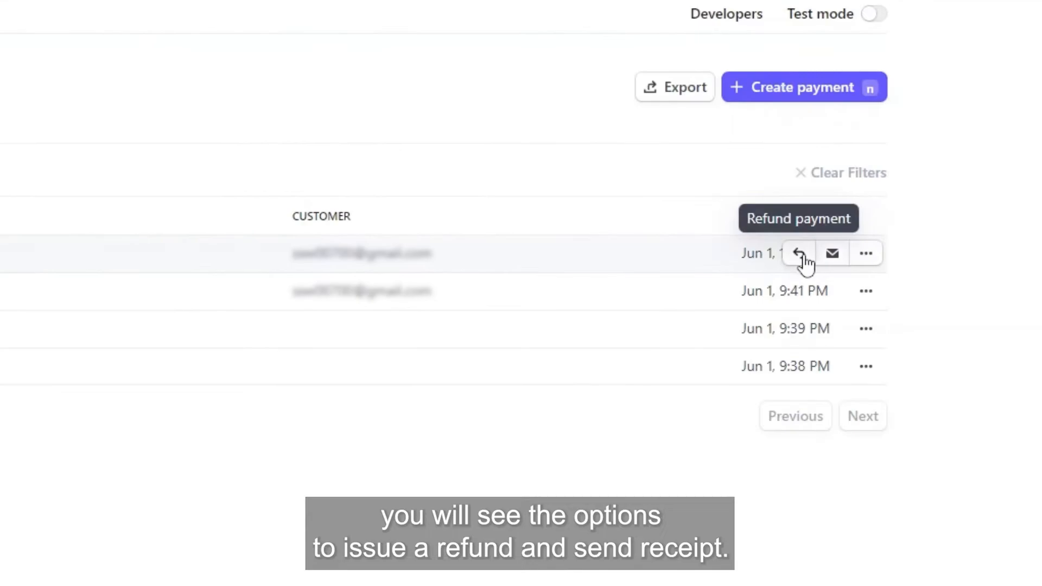
{"action": "mouse_move", "coordinate": [832, 253]}
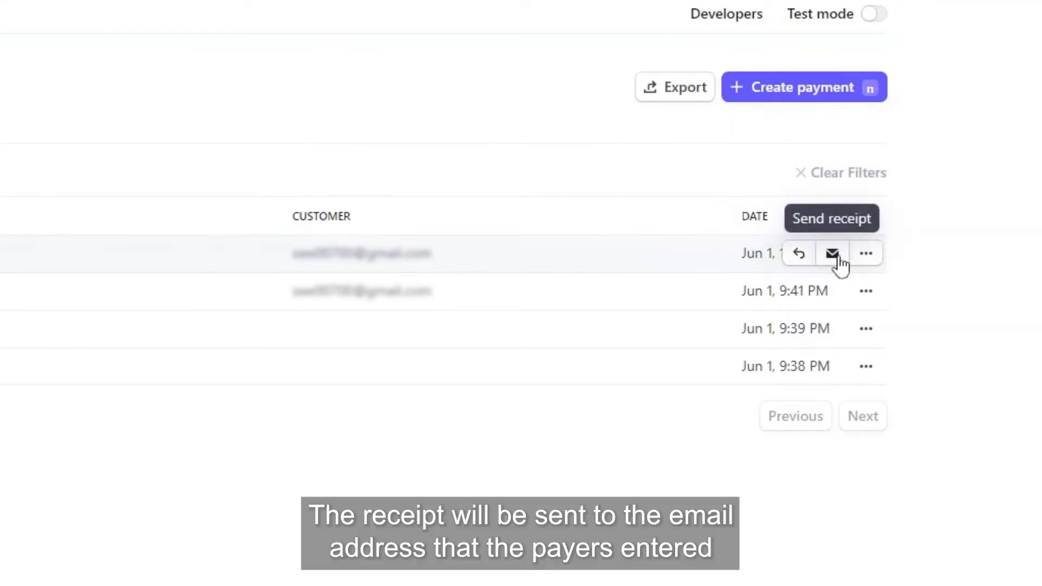
Step: Email the customer a receipt for the succeeded $31.17 payment
{"action": "left_click", "coordinate": [832, 253]}
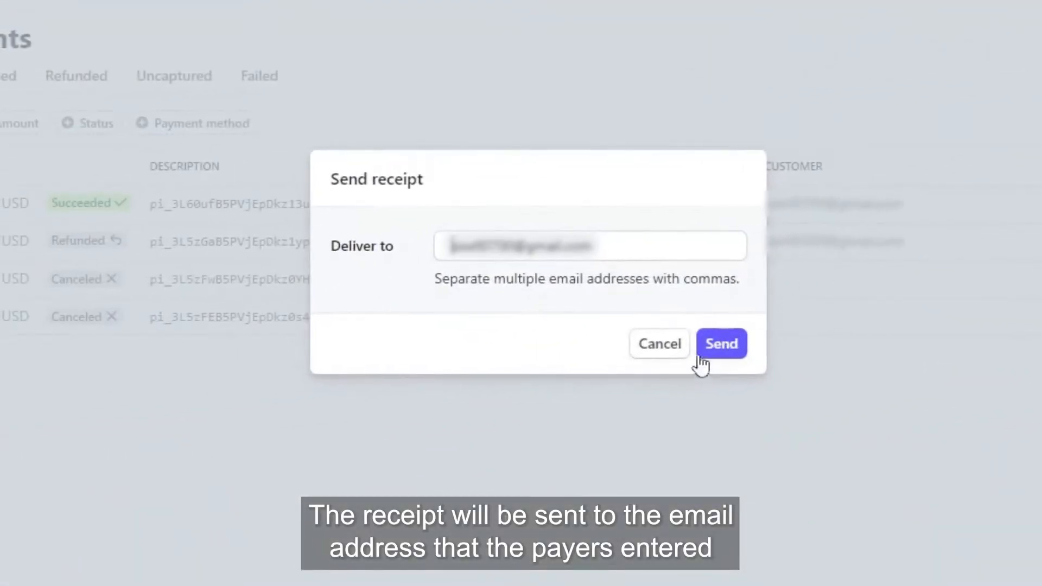
{"action": "left_click", "coordinate": [722, 343]}
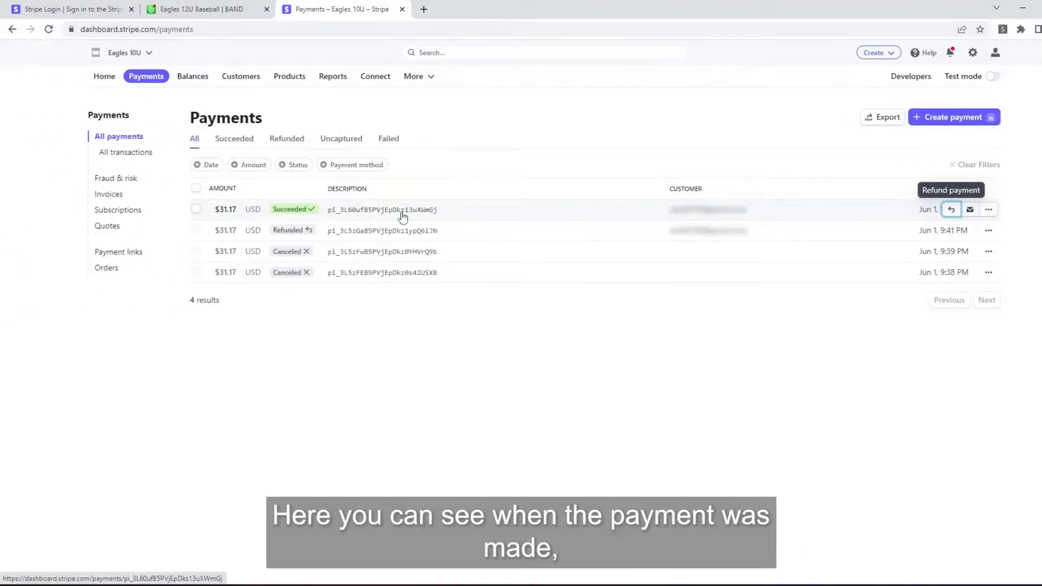
{"action": "left_click", "coordinate": [381, 210]}
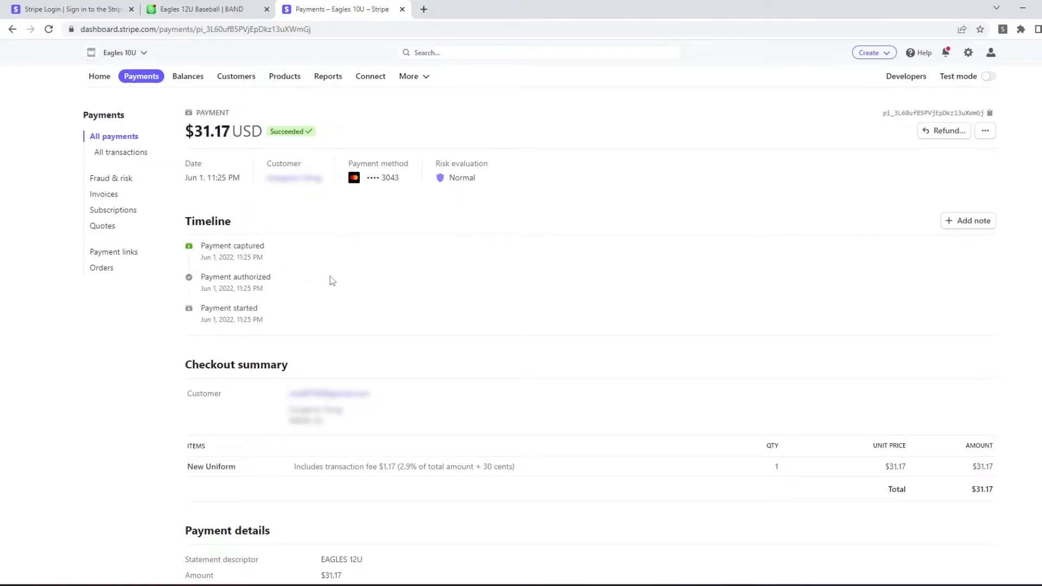
Step: Issue a refund on the $31.17 New Uniform payment
{"action": "left_click", "coordinate": [944, 130]}
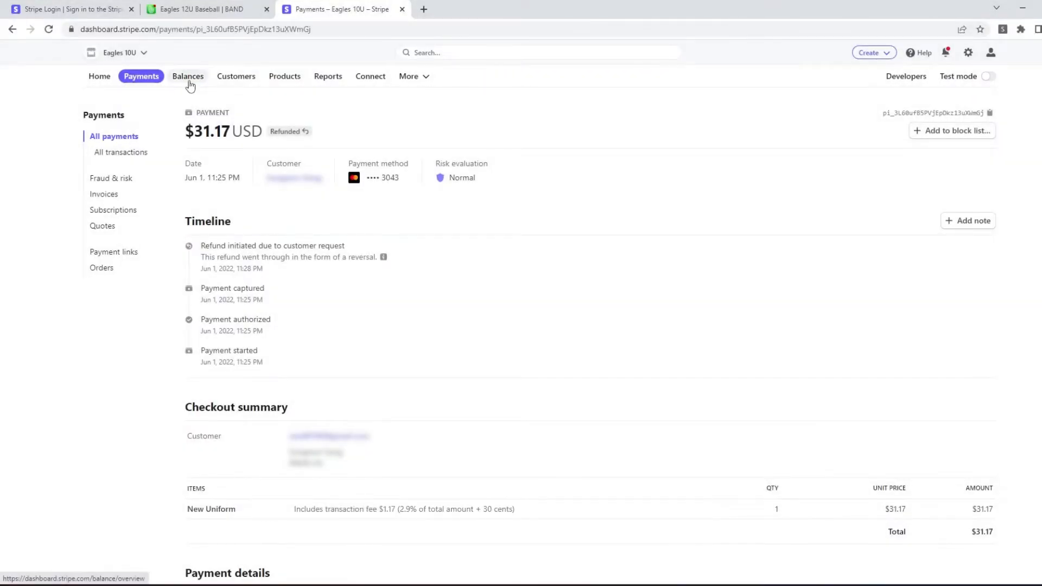
Step: From Balances, set automatic payouts to every day and save the schedule
{"action": "left_click", "coordinate": [189, 76]}
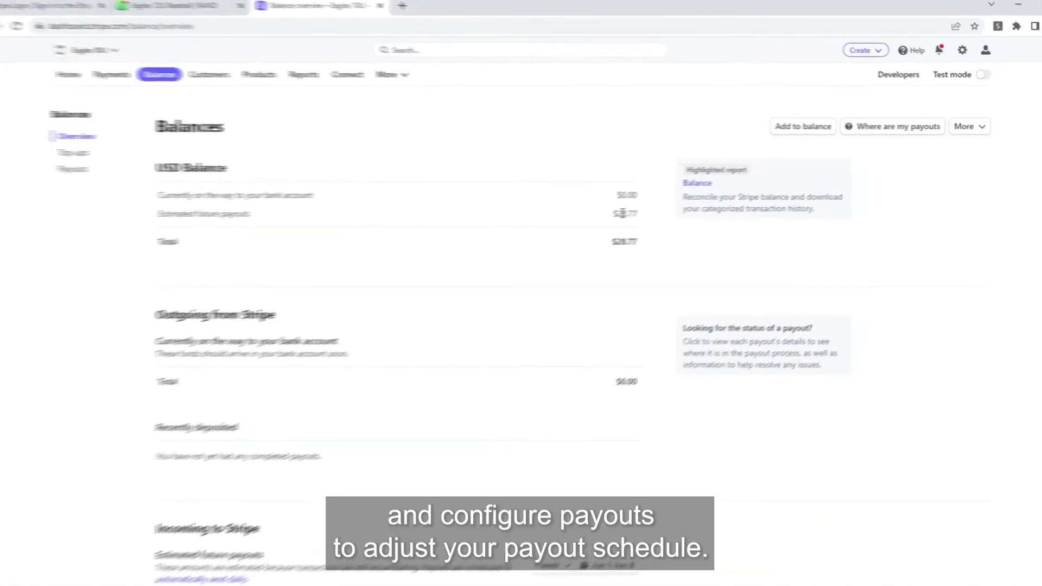
{"action": "left_click", "coordinate": [895, 122]}
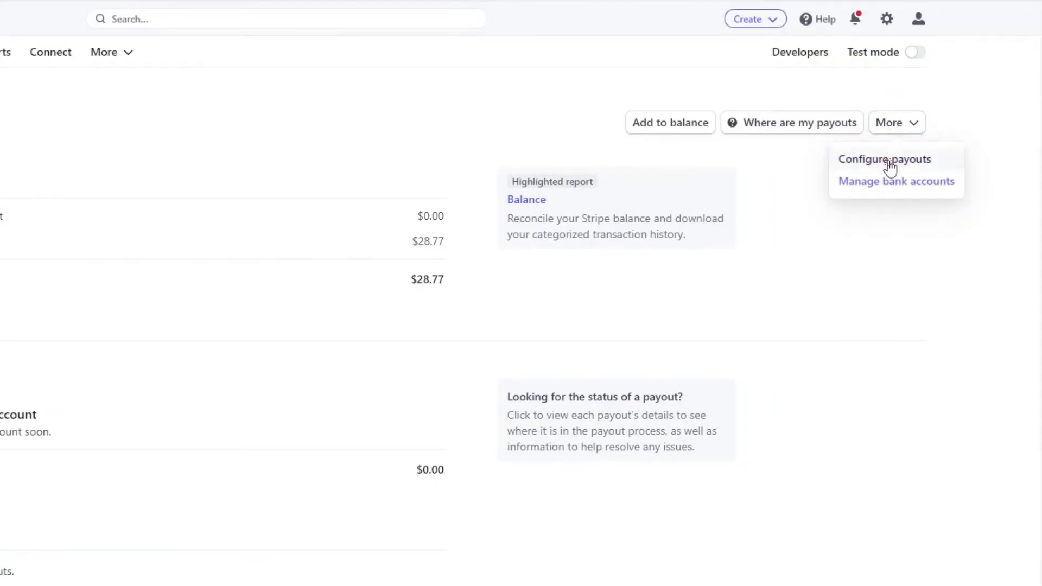
{"action": "left_click", "coordinate": [884, 159]}
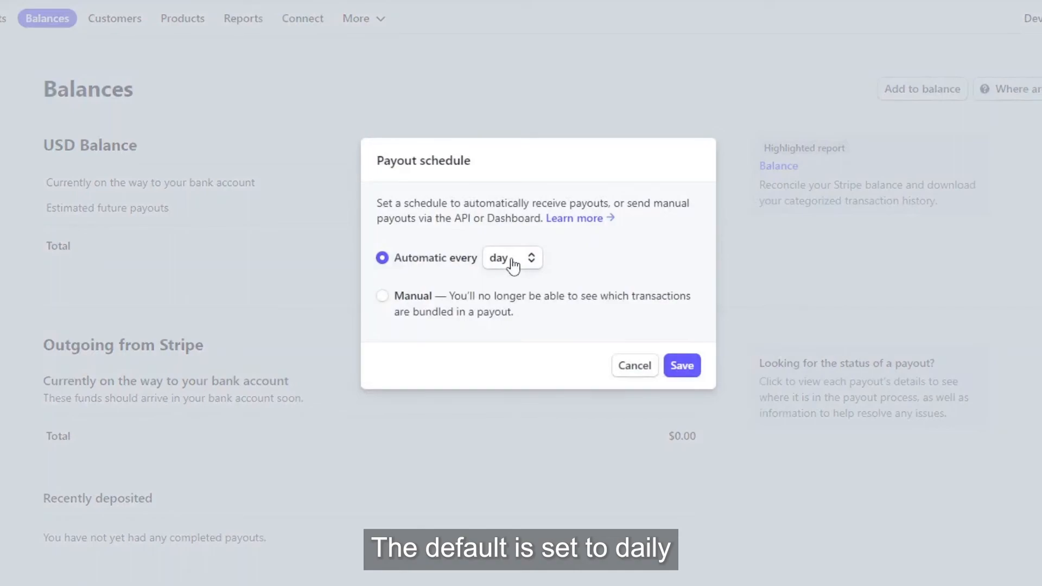
{"action": "left_click", "coordinate": [511, 258]}
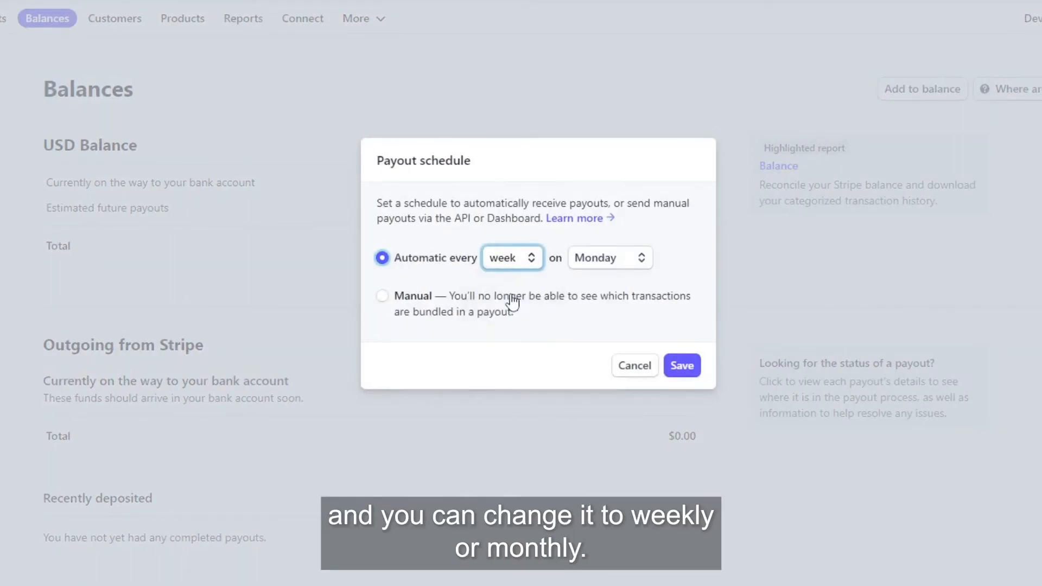
{"action": "left_click", "coordinate": [511, 257]}
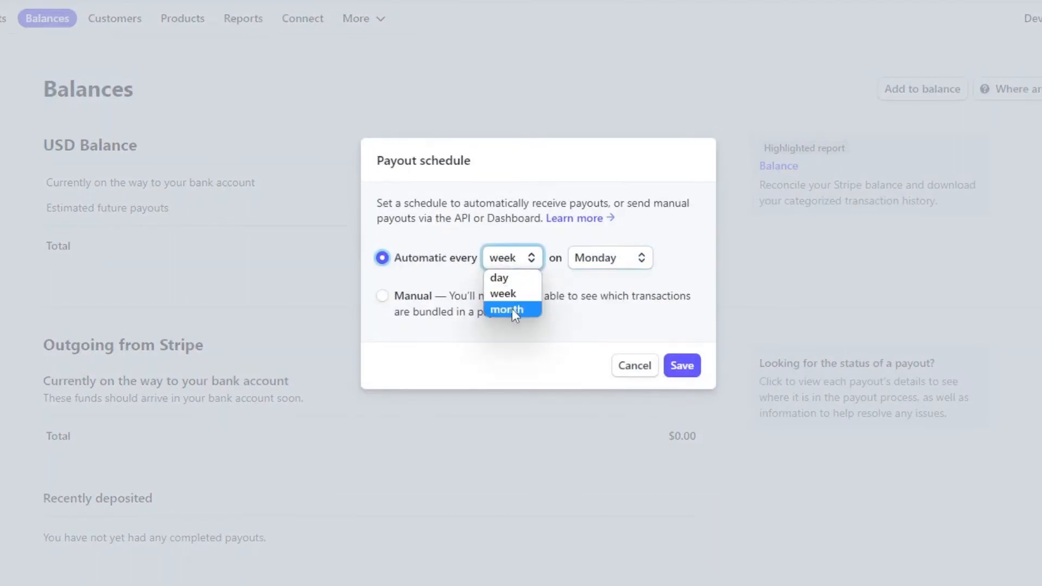
{"action": "left_click", "coordinate": [505, 310]}
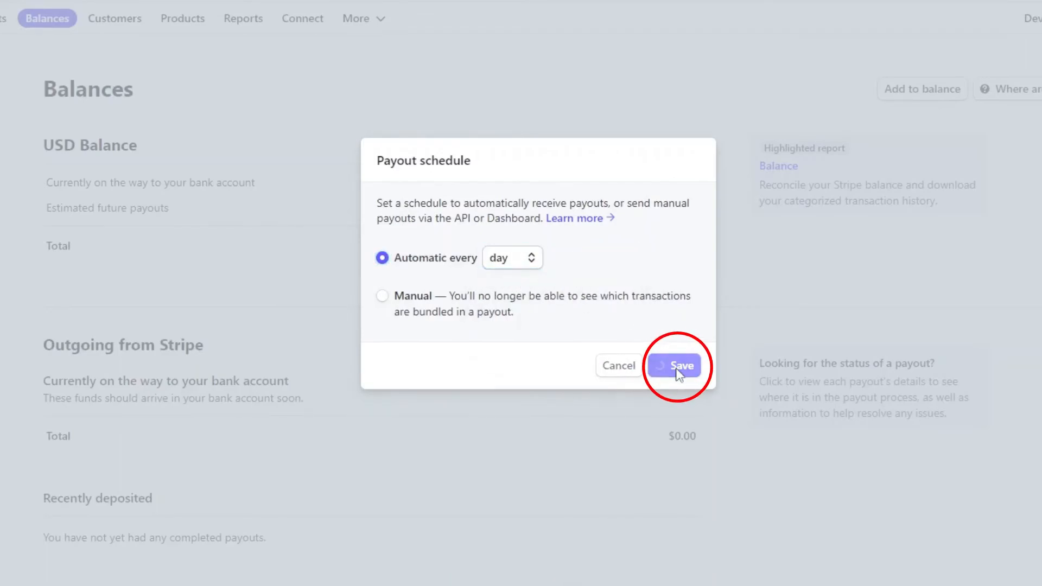
{"action": "left_click", "coordinate": [678, 365]}
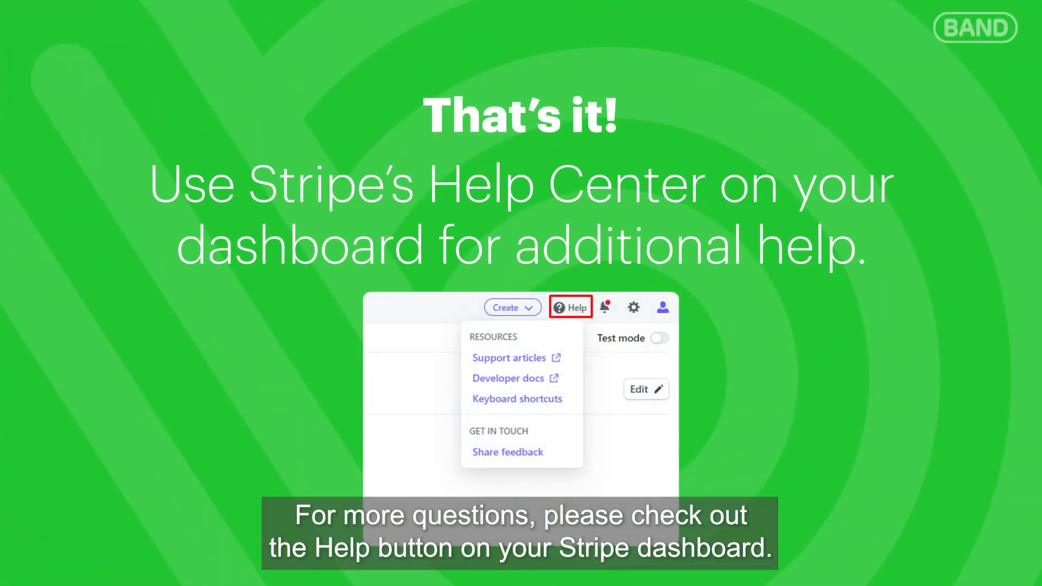